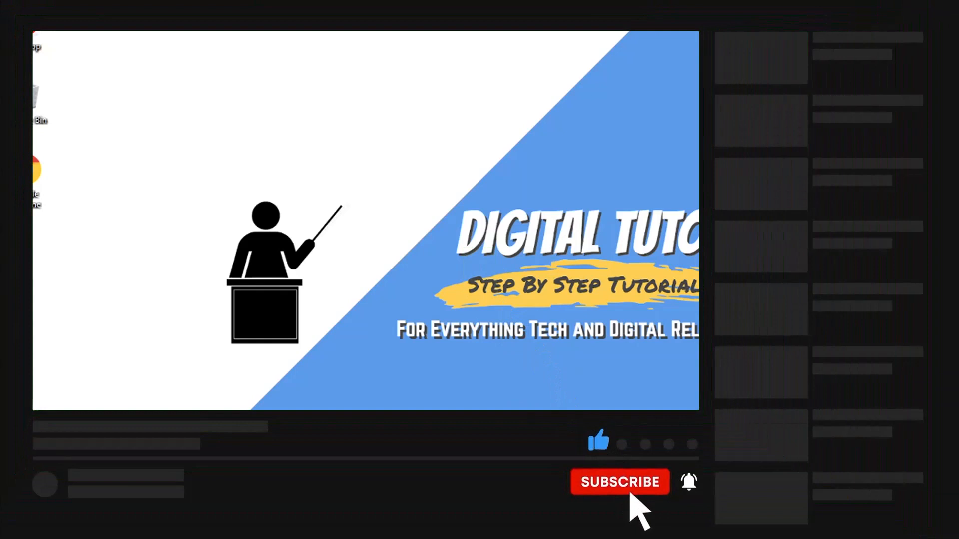
- Go to discord.com in Chrome and launch the Discord web app
click(620, 481)
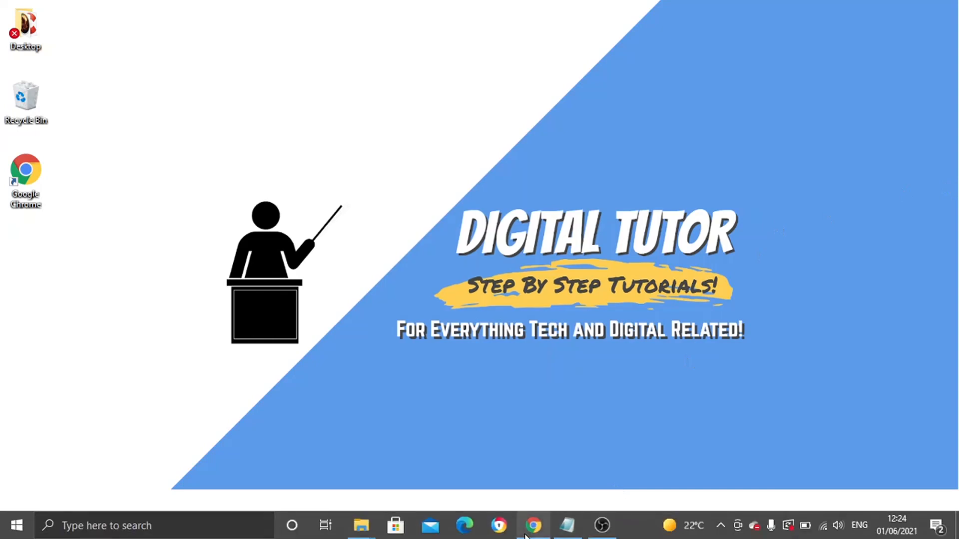
click(532, 526)
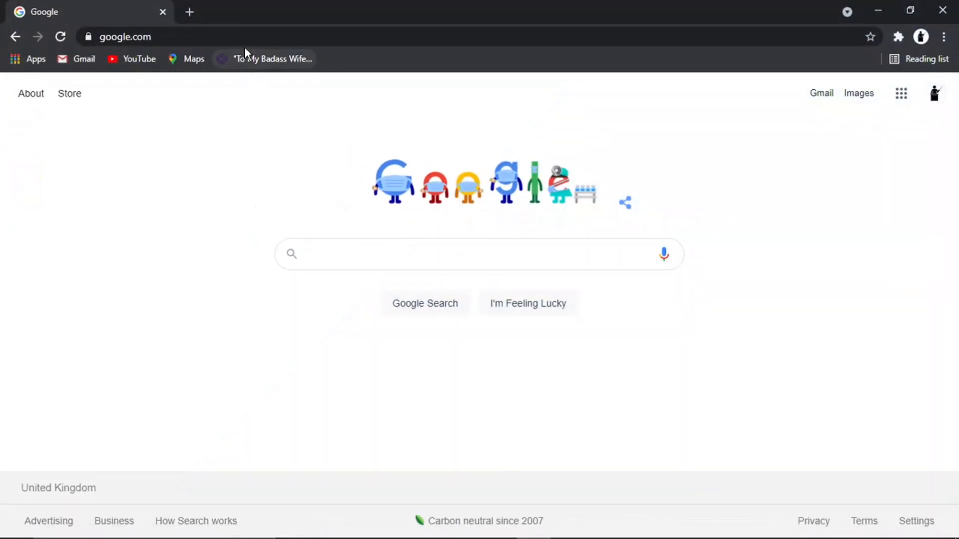
text(discord)
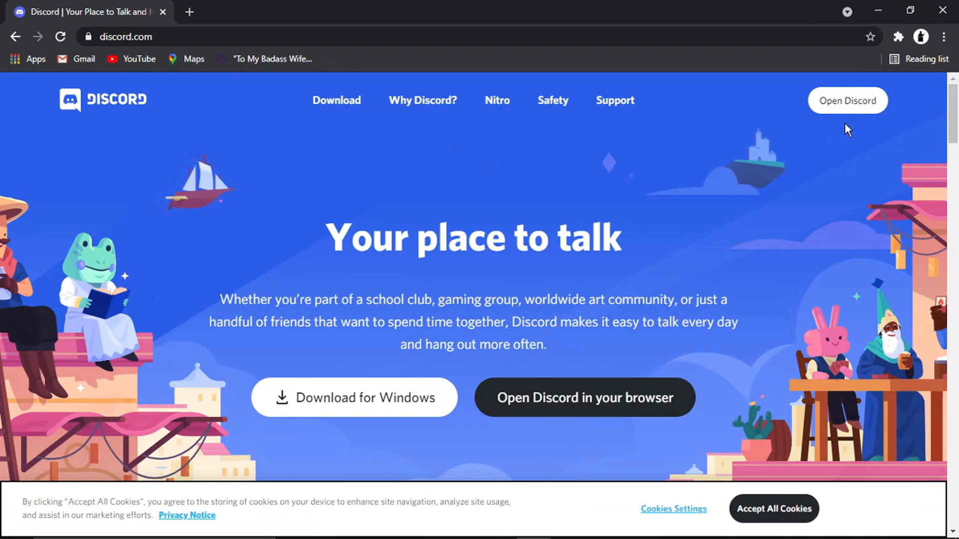
click(847, 100)
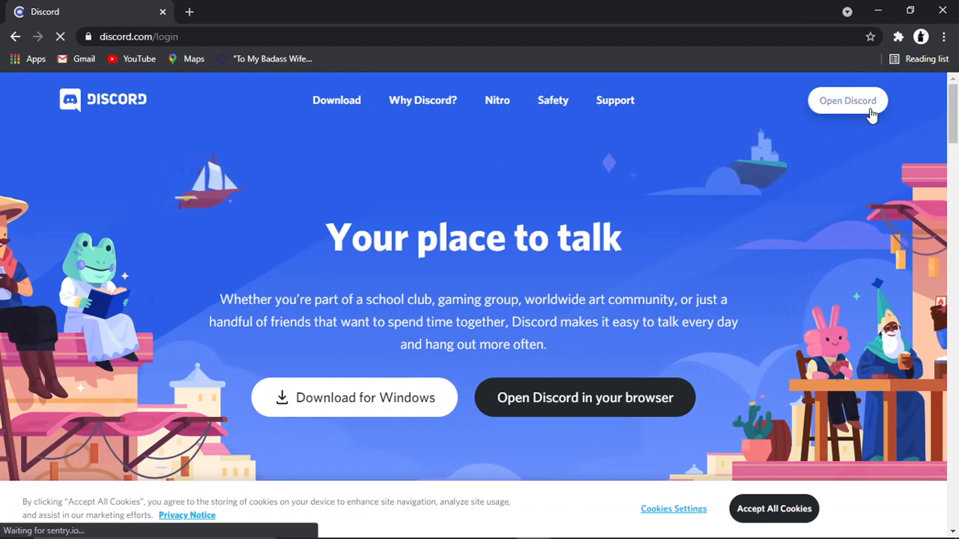
- Bring up User Settings from the gear icon beside the username
click(848, 100)
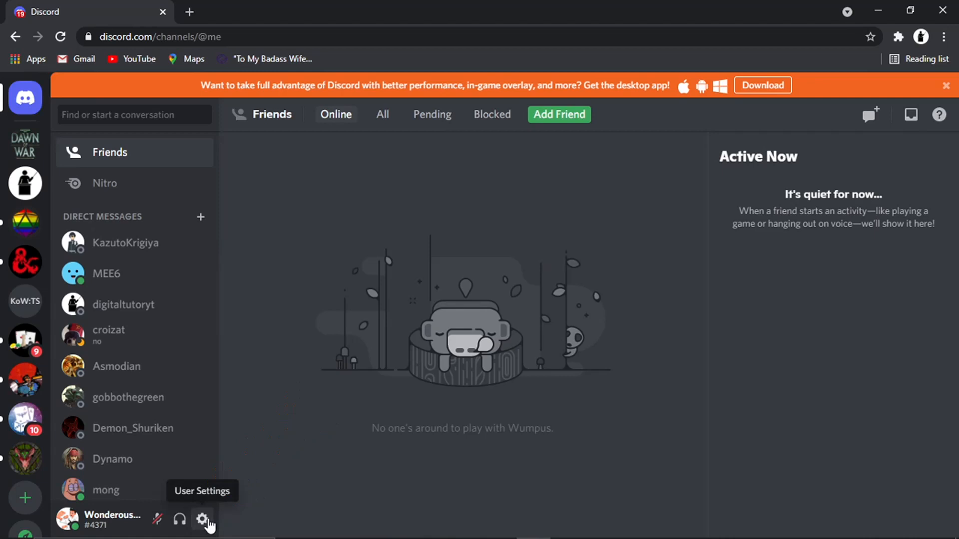
click(201, 520)
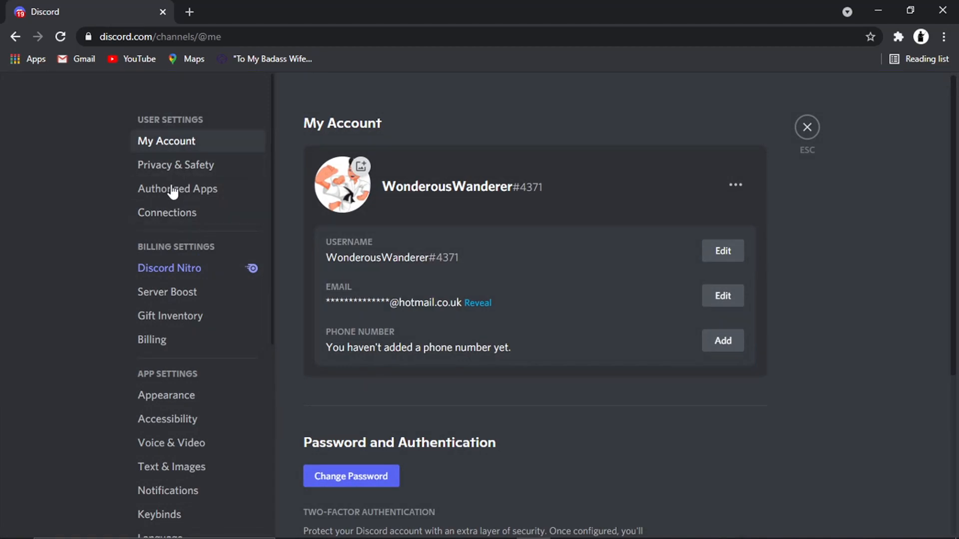
mouse_move(193, 144)
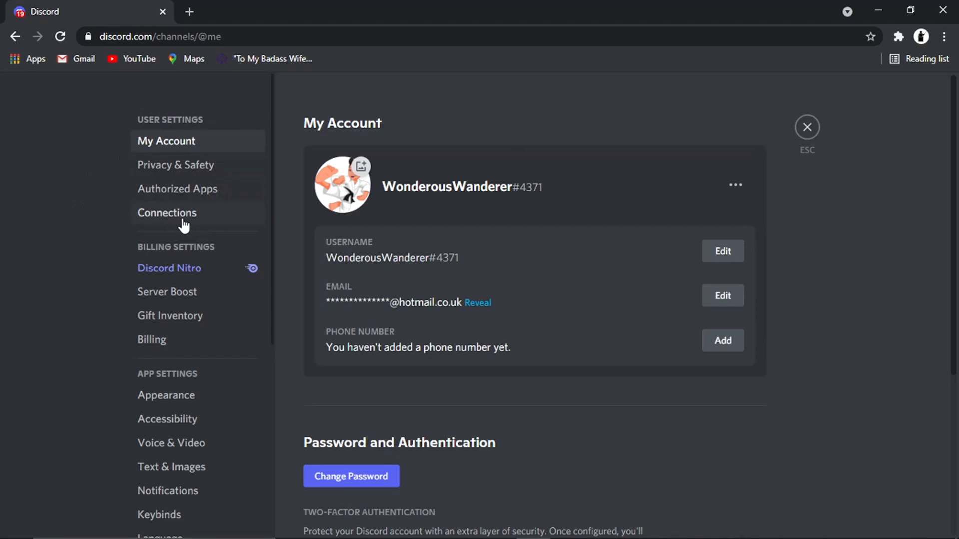
- Show the Connections page listing the linked Spotify and YouTube accounts
click(167, 212)
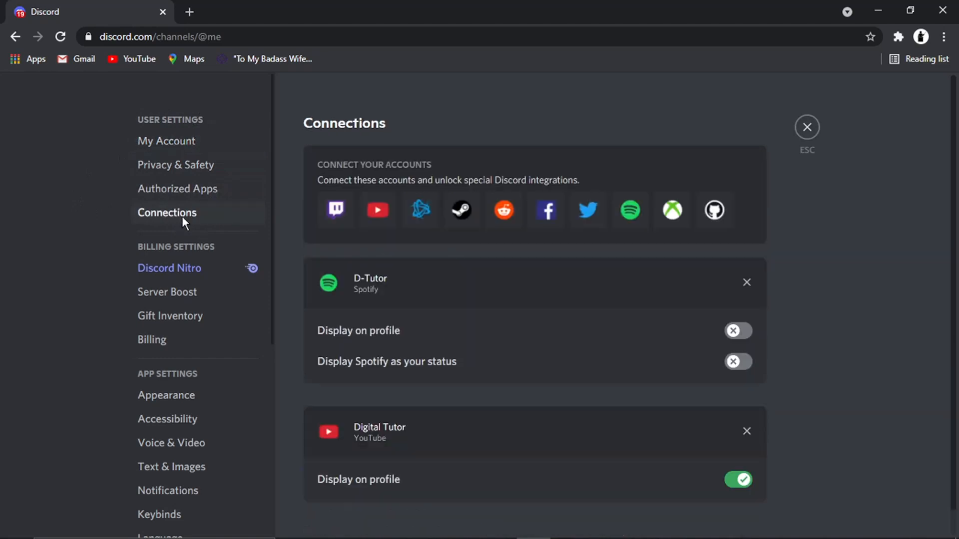
mouse_move(378, 210)
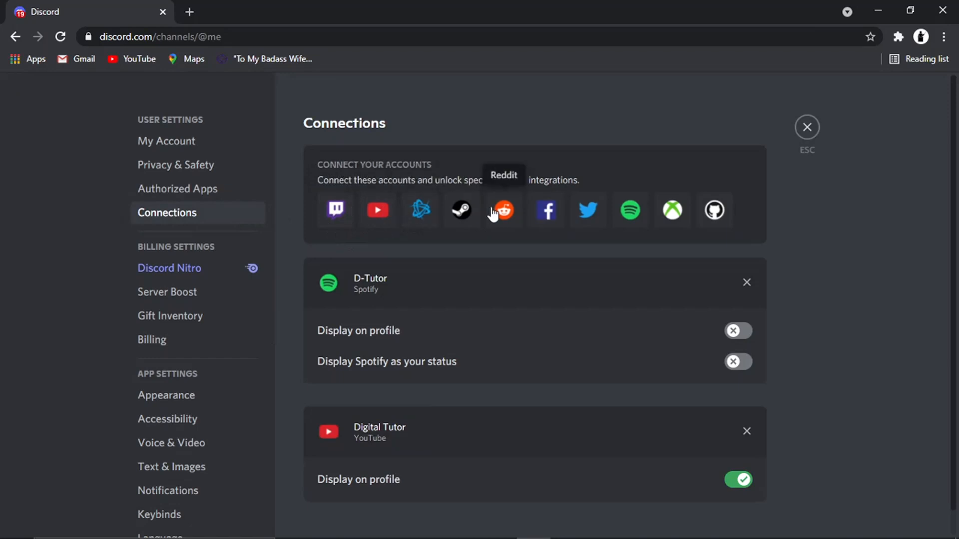
mouse_move(460, 210)
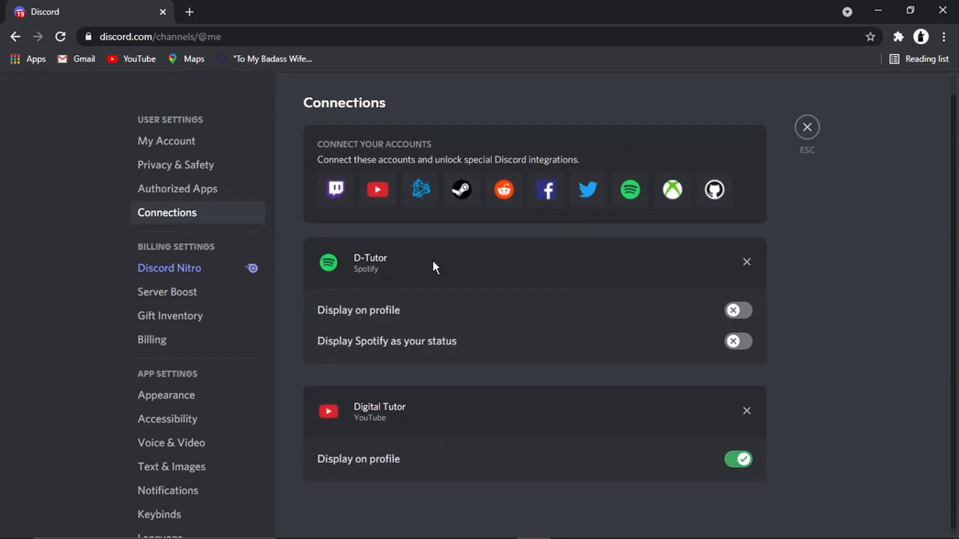
mouse_move(381, 418)
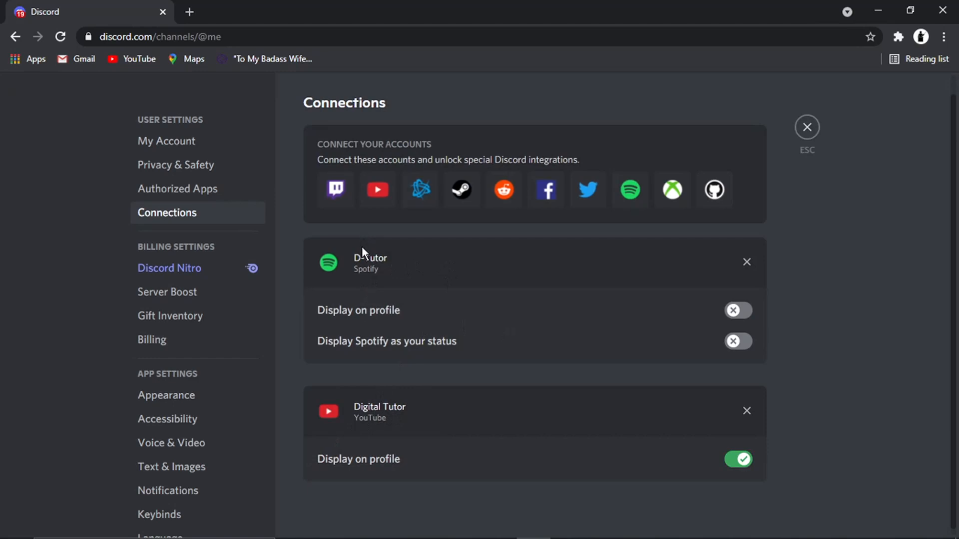
mouse_move(389, 274)
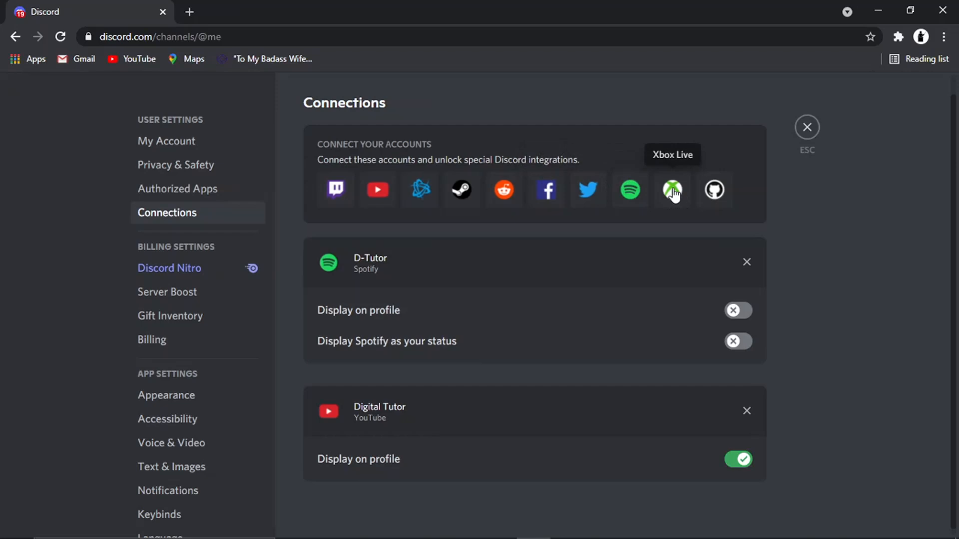
- Link an Xbox Live account and approve Discord's access on the Microsoft consent page
click(671, 190)
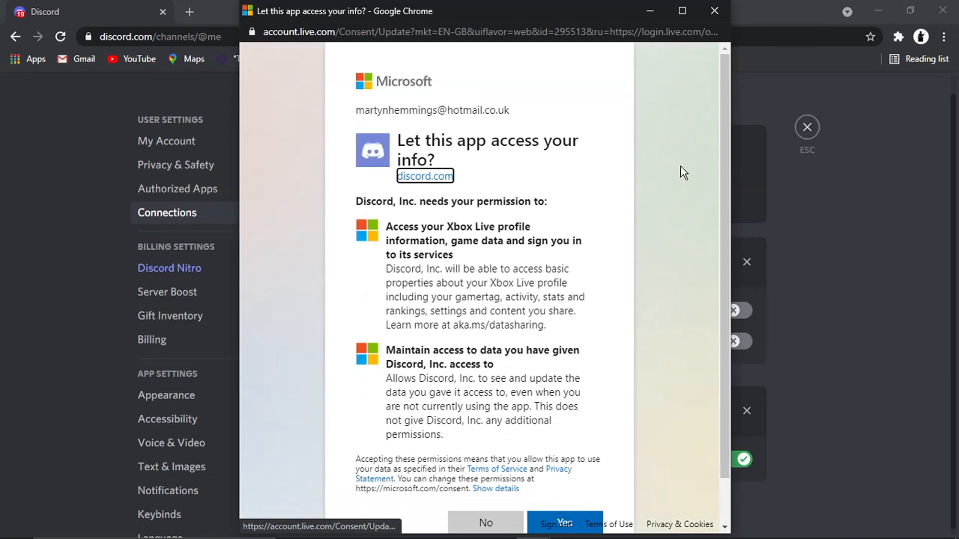
scroll(down, 3)
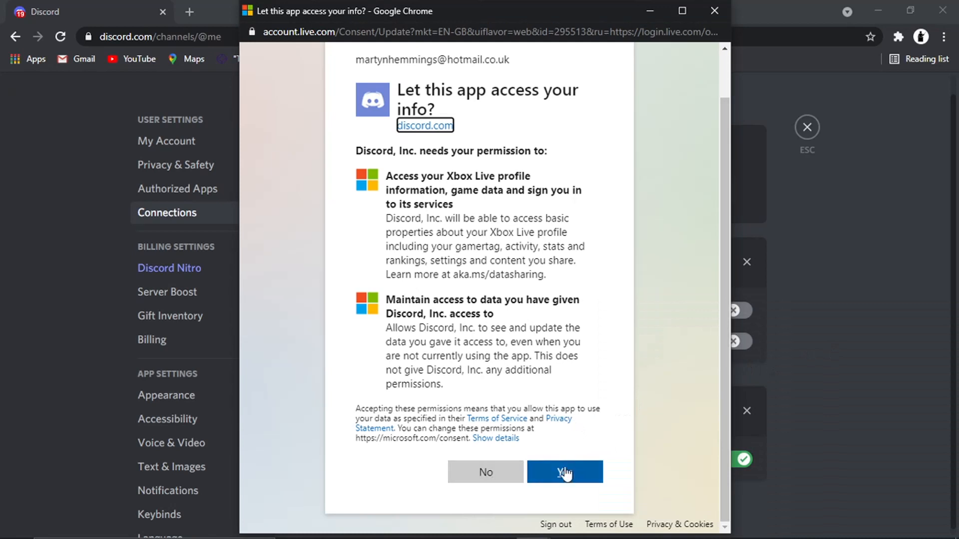
click(563, 472)
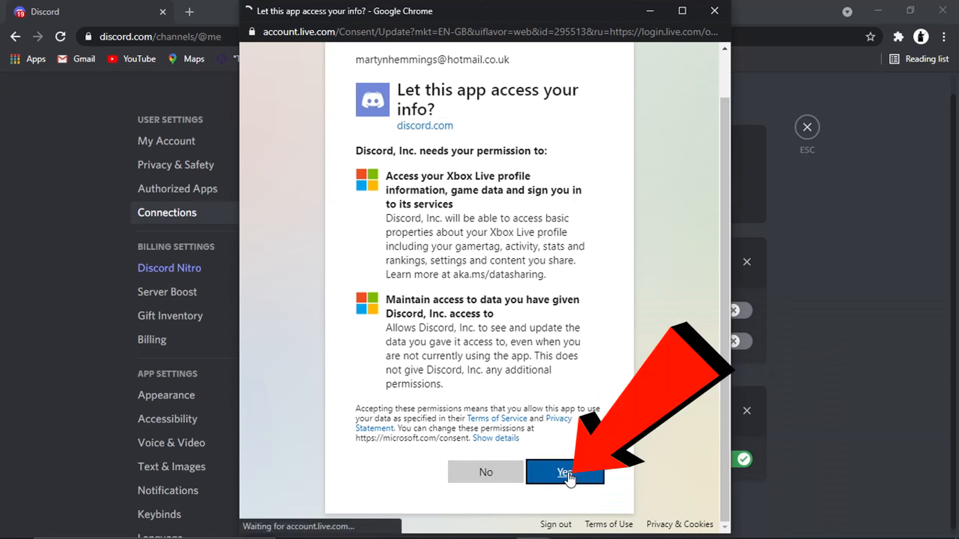
click(566, 473)
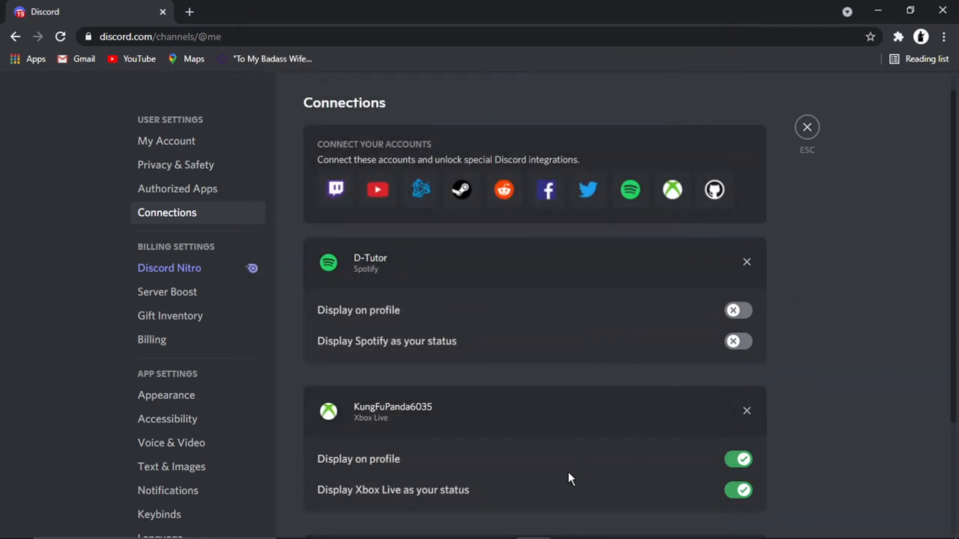
mouse_move(681, 405)
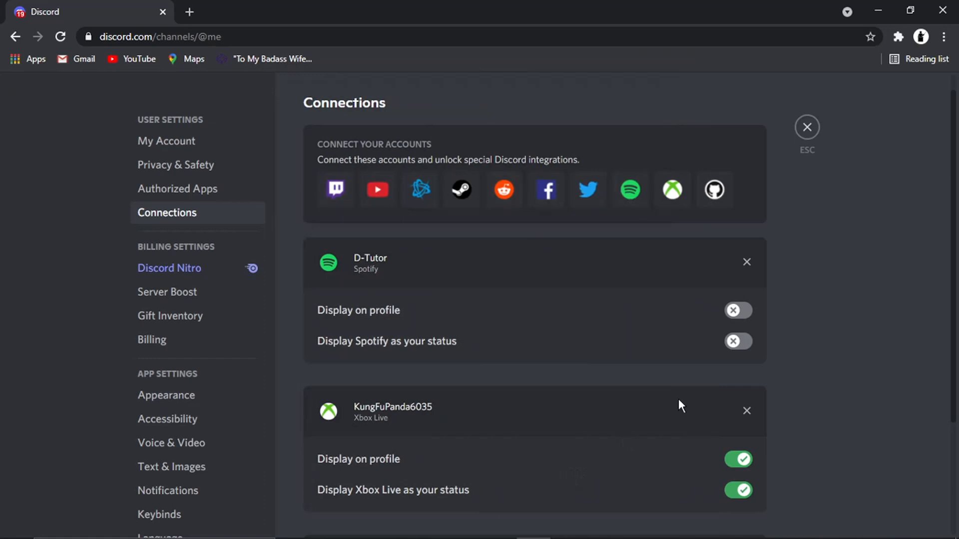
- Review the Xbox Live entry with Display on profile and Display as status enabled
scroll(down, 3)
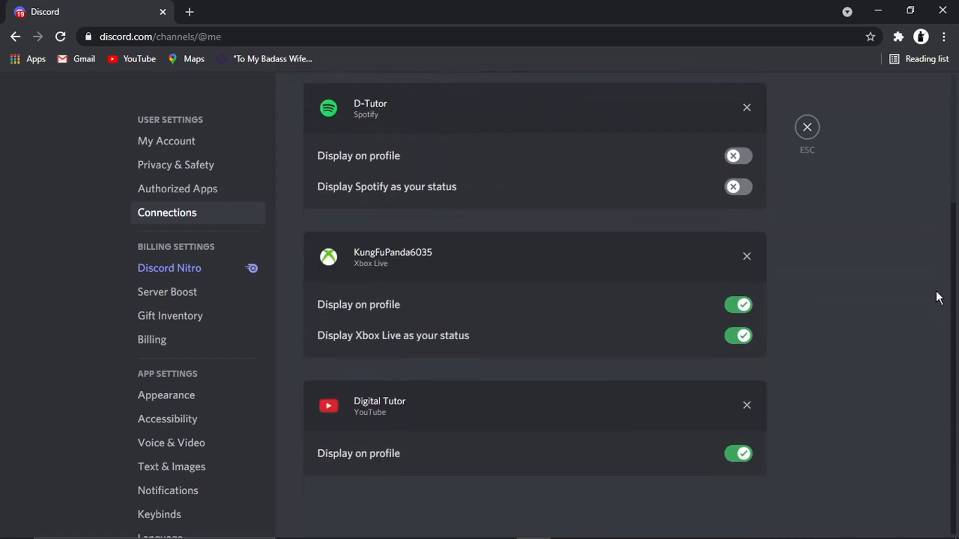
mouse_move(419, 266)
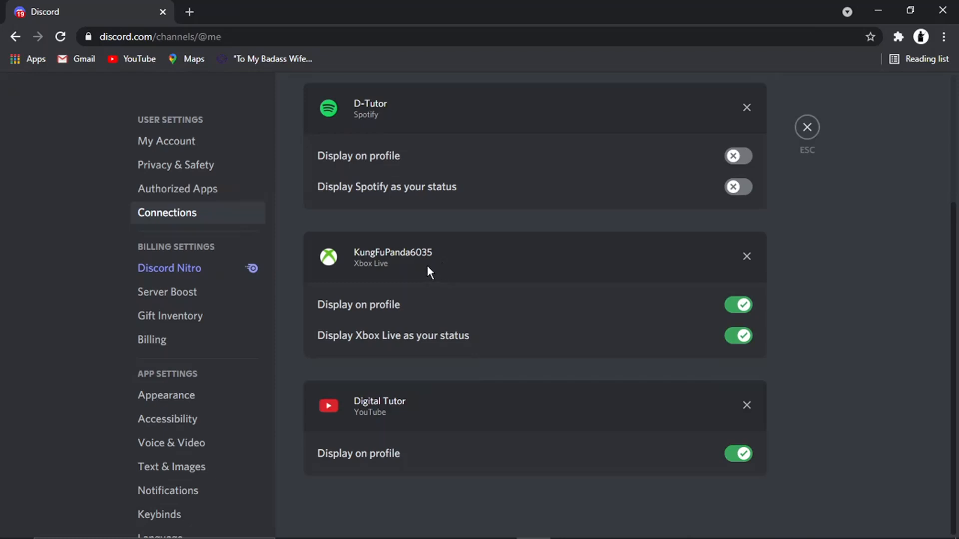
mouse_move(401, 333)
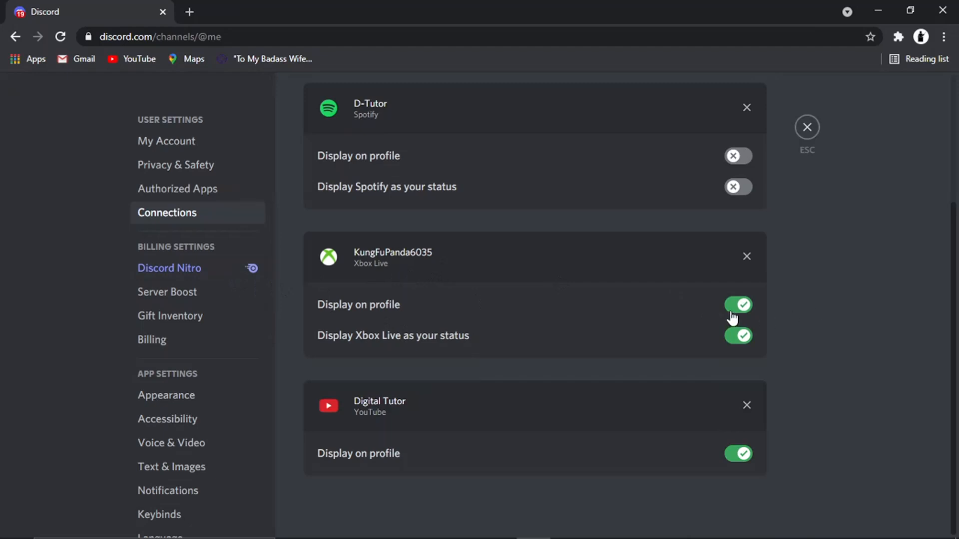
mouse_move(536, 313)
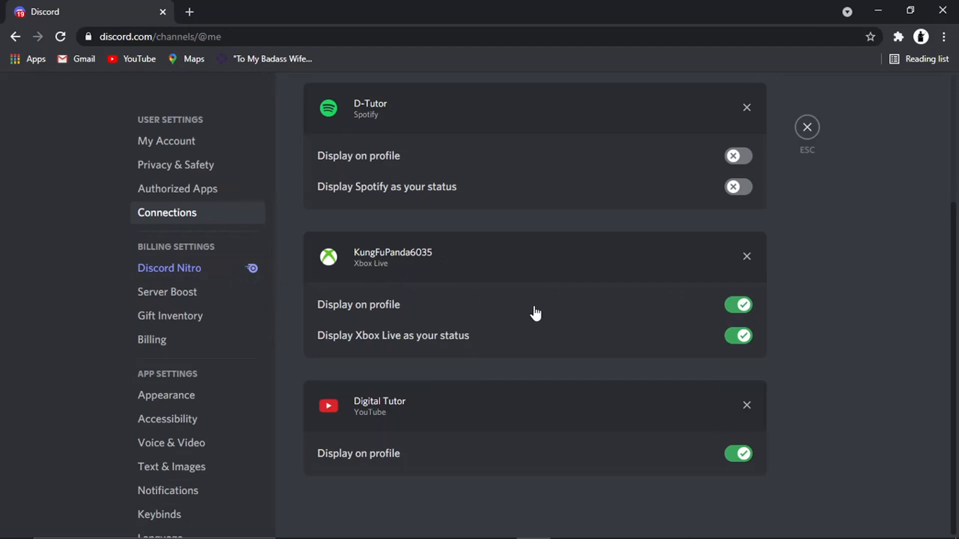